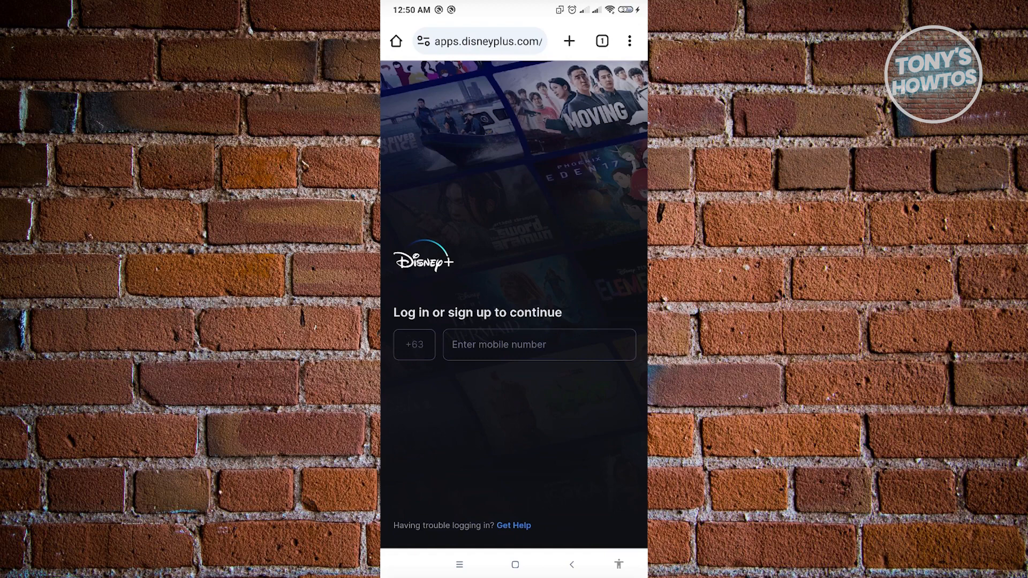
Step: Leave the Disney+ web login page and return to the phone's home screen
click(515, 564)
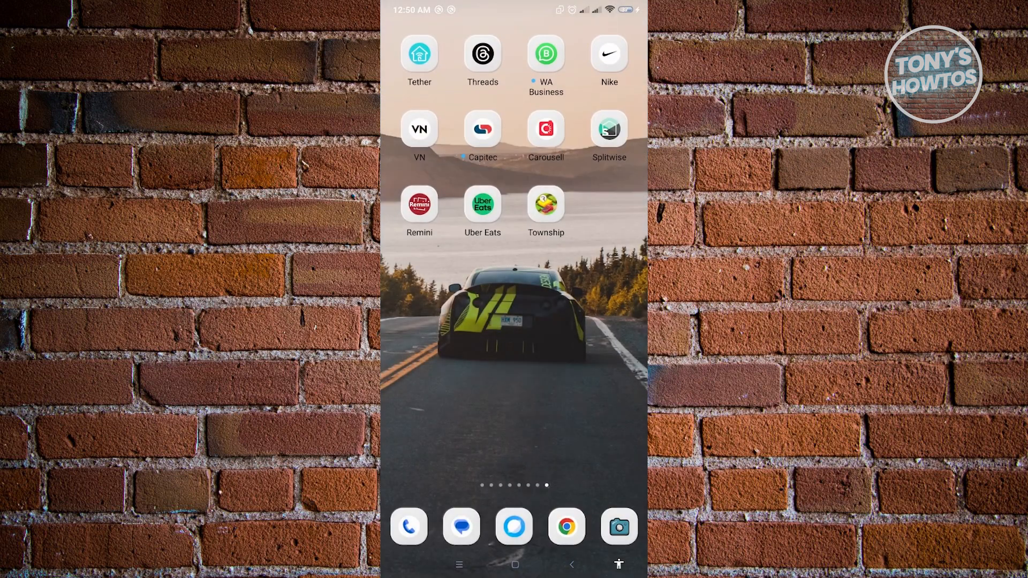